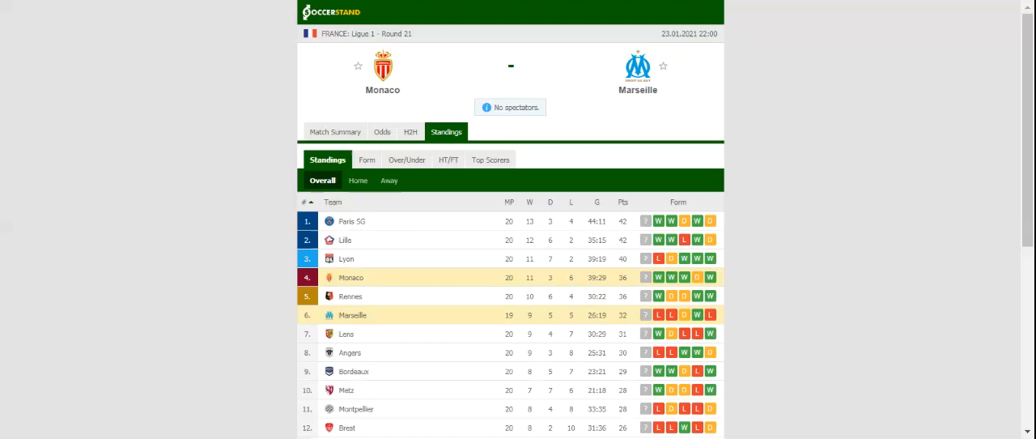
mouse_move(413, 151)
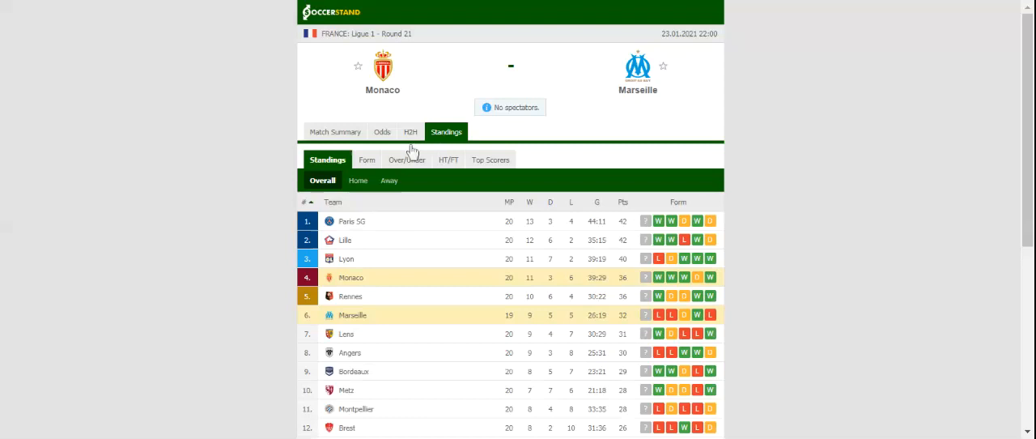
Step: View the head-to-head history and recent results of Monaco and Marseille
click(412, 132)
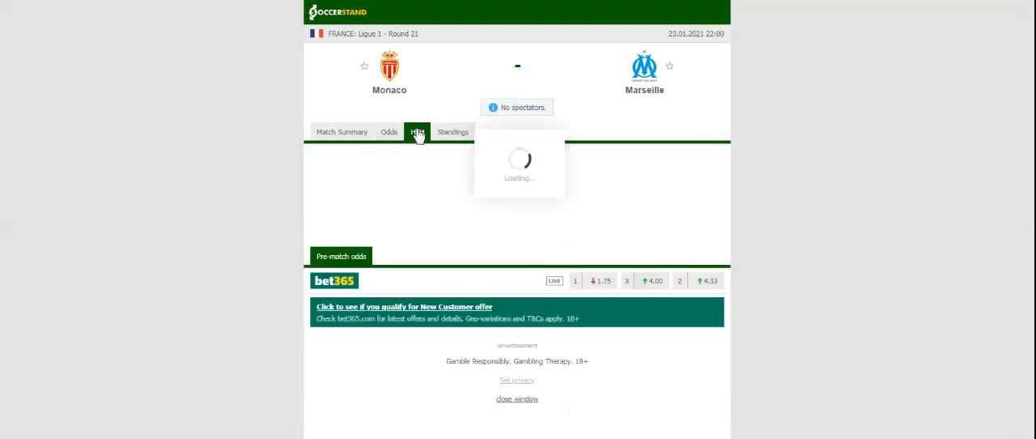
click(417, 132)
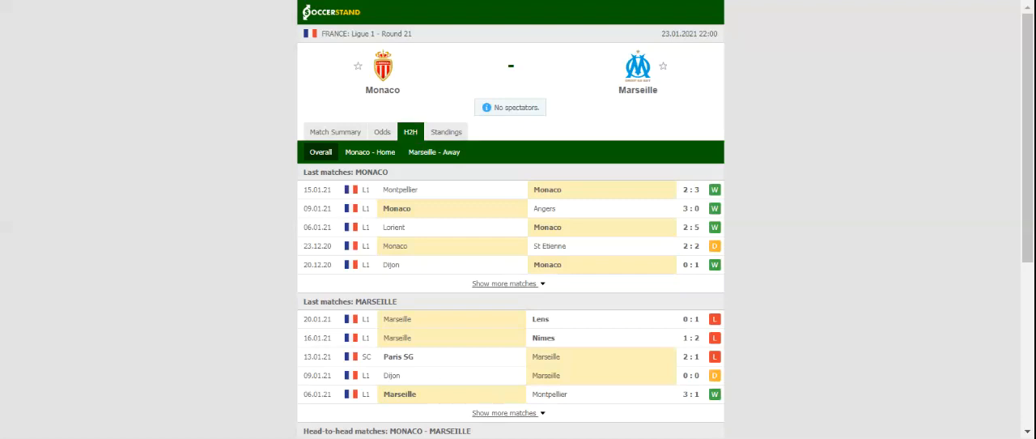
mouse_move(382, 137)
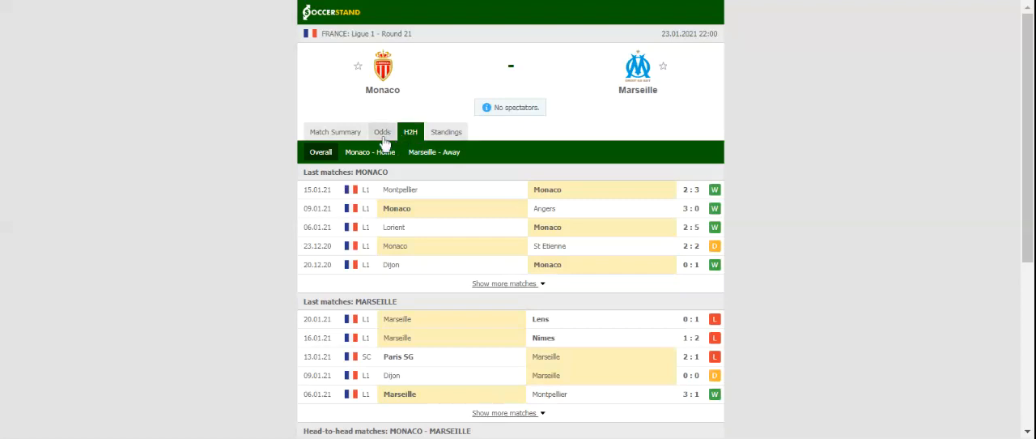
Step: View the 1X2 full-time bookmaker odds for Monaco vs Marseille
click(382, 132)
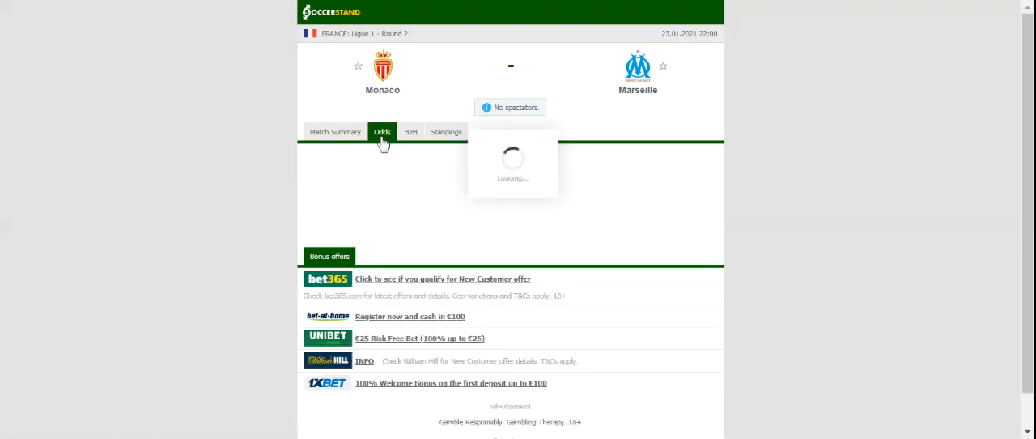
click(382, 132)
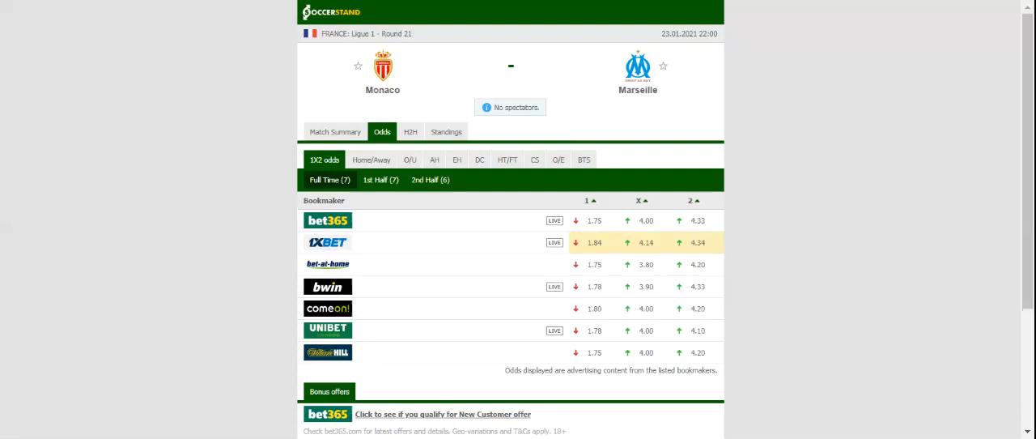
mouse_move(371, 24)
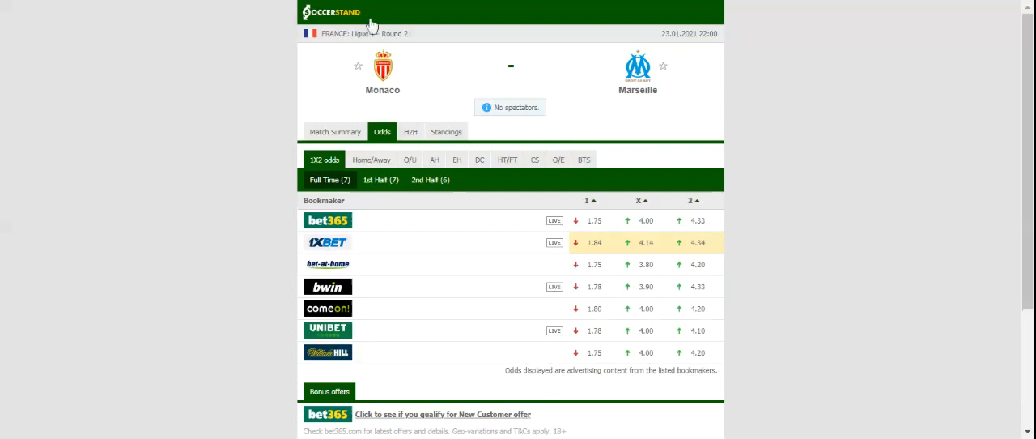